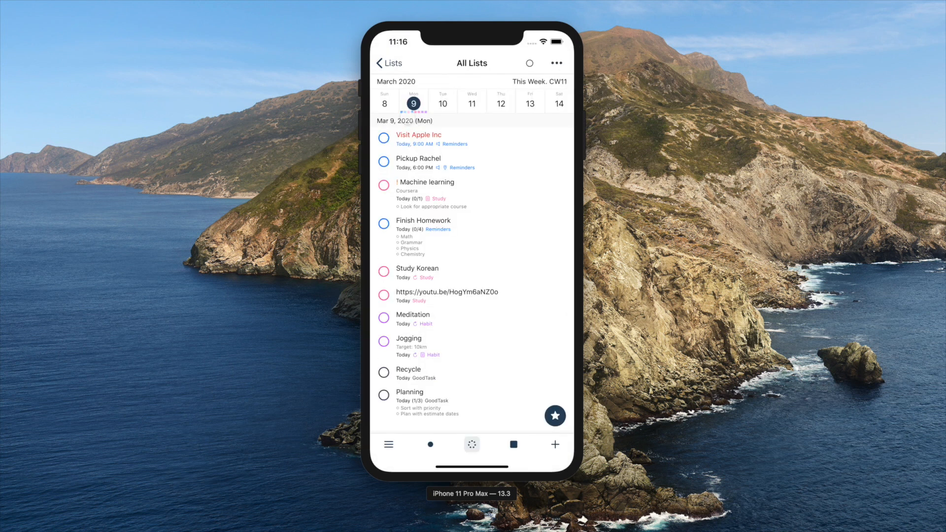
# Step: Turn Use Start Dates Off and bring up the Current Date / Due Date choices for overdue tasks
pyautogui.scroll(-3)
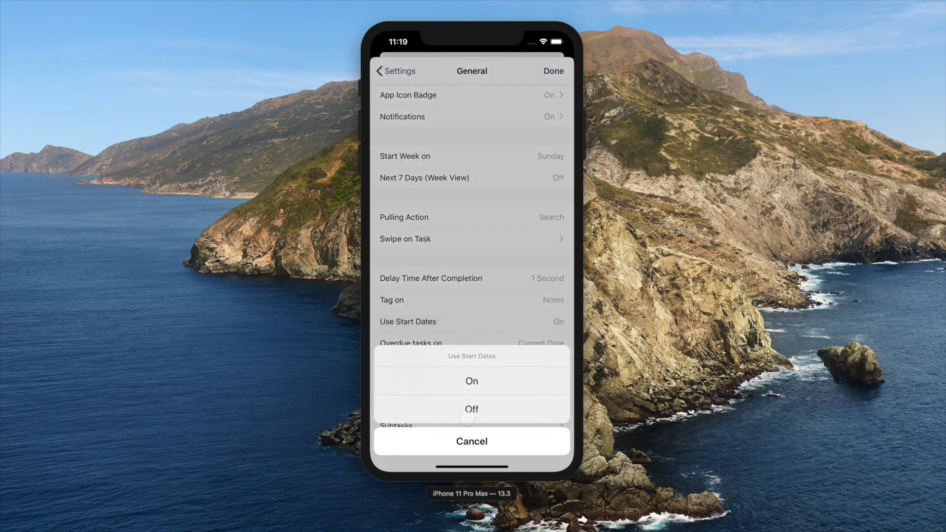
pyautogui.click(470, 409)
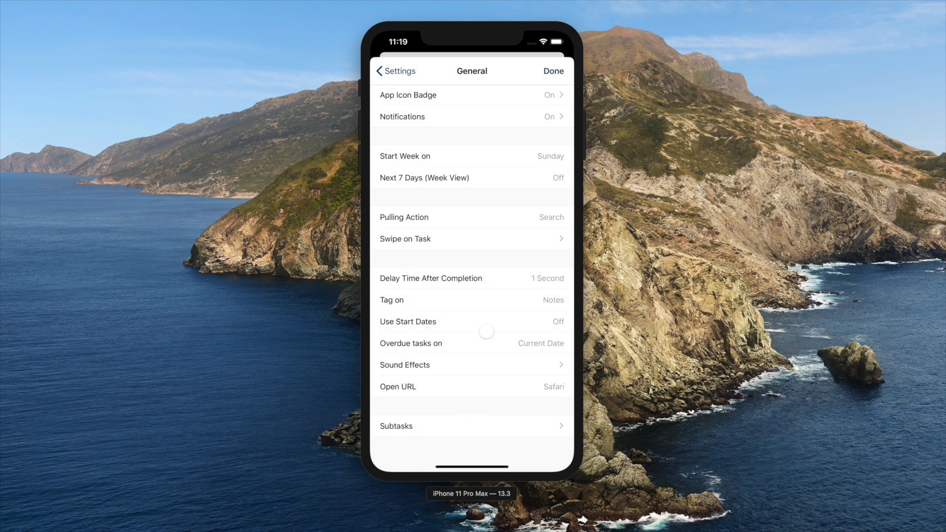
pyautogui.click(471, 342)
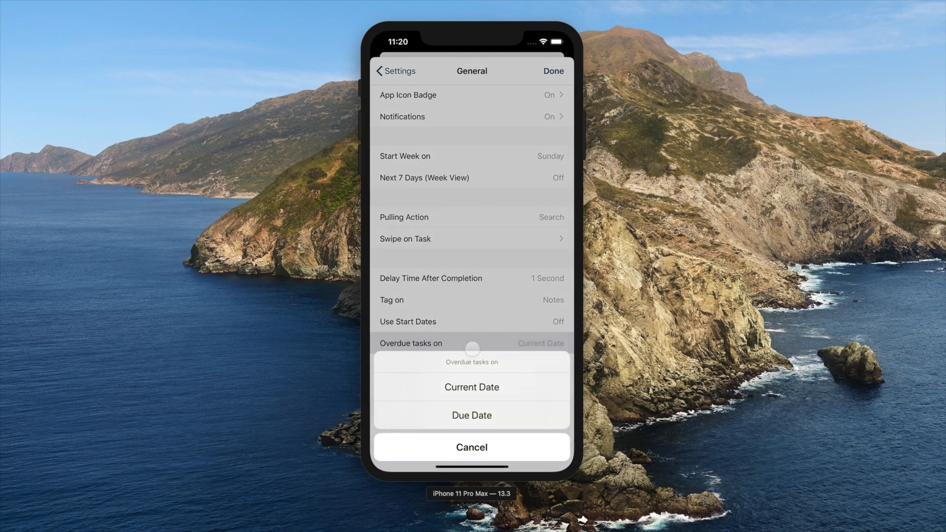